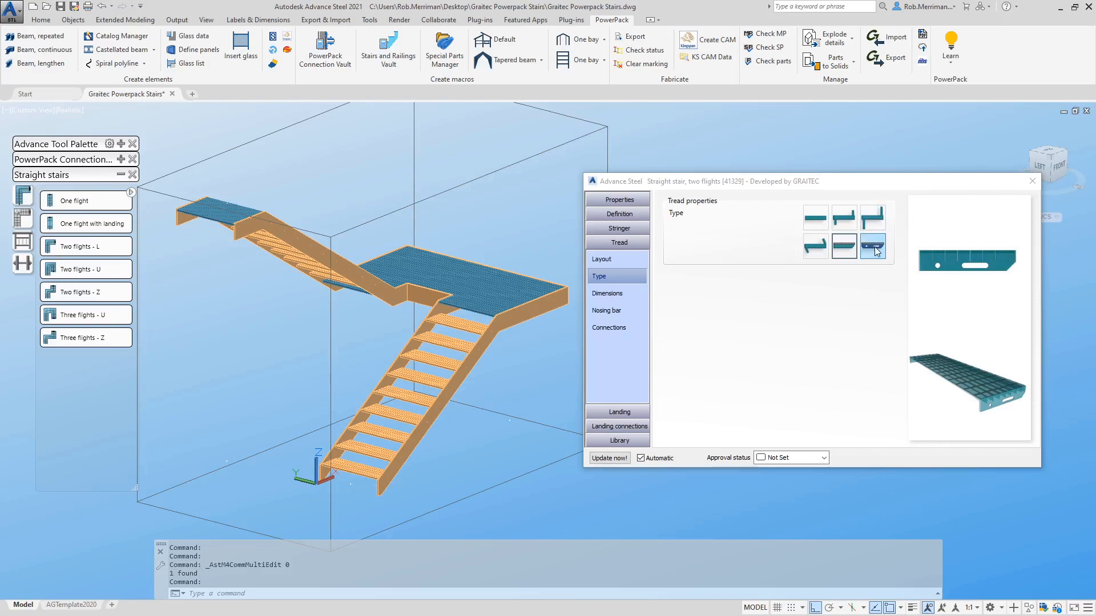
{"action": "mouse_move", "coordinate": [874, 247]}
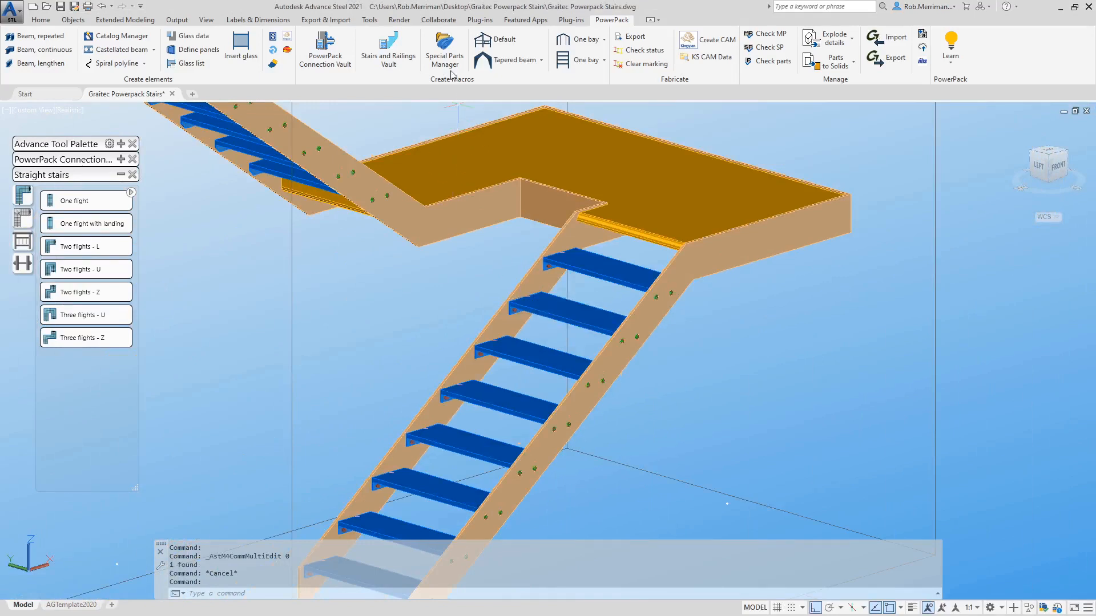
{"action": "mouse_move", "coordinate": [447, 67]}
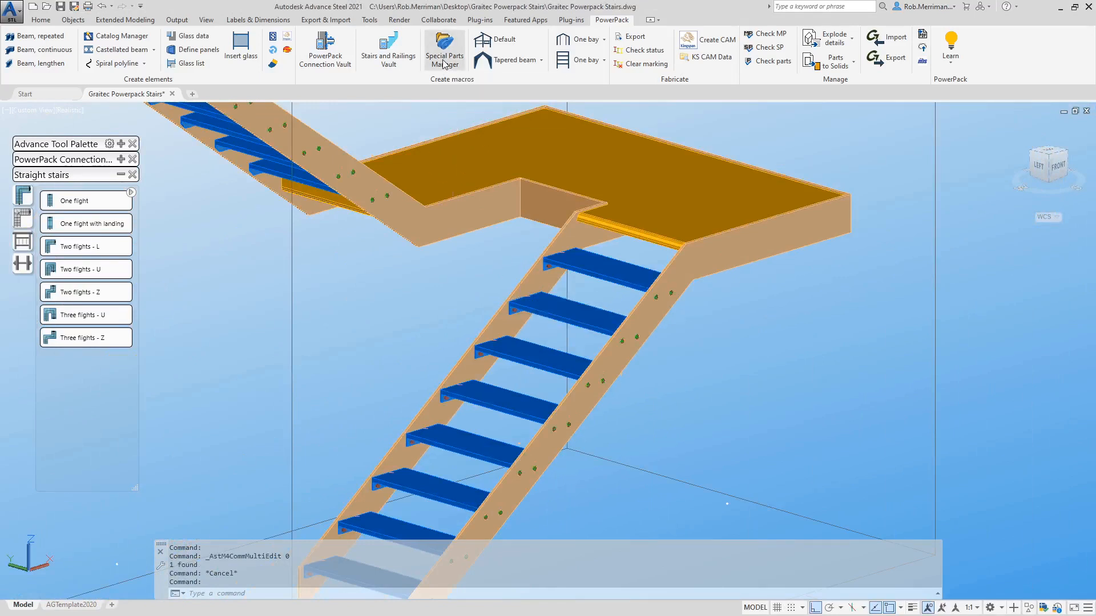
Step: Add a Treads row in the Special Parts Manager and link it to GRTC_Generic_1.dwg
{"action": "left_click", "coordinate": [445, 48]}
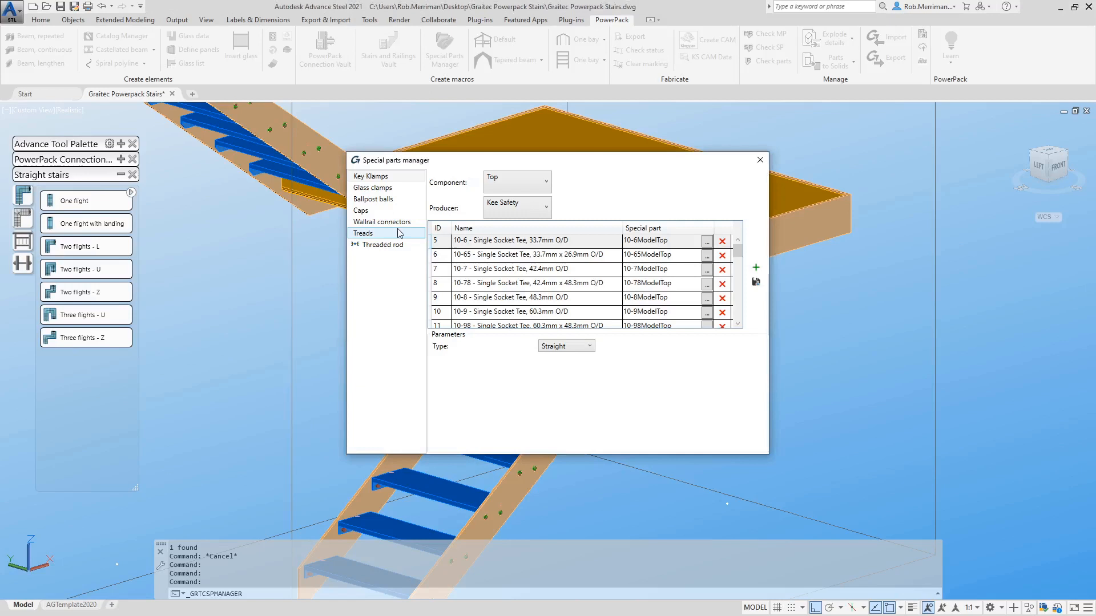
{"action": "left_click", "coordinate": [363, 233]}
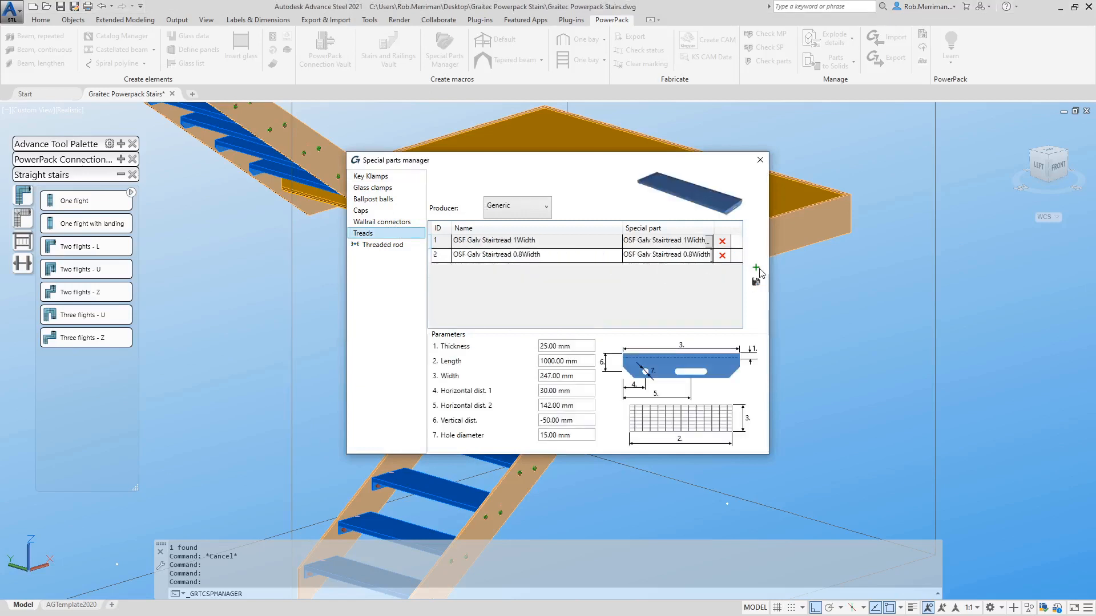
{"action": "left_click", "coordinate": [756, 267]}
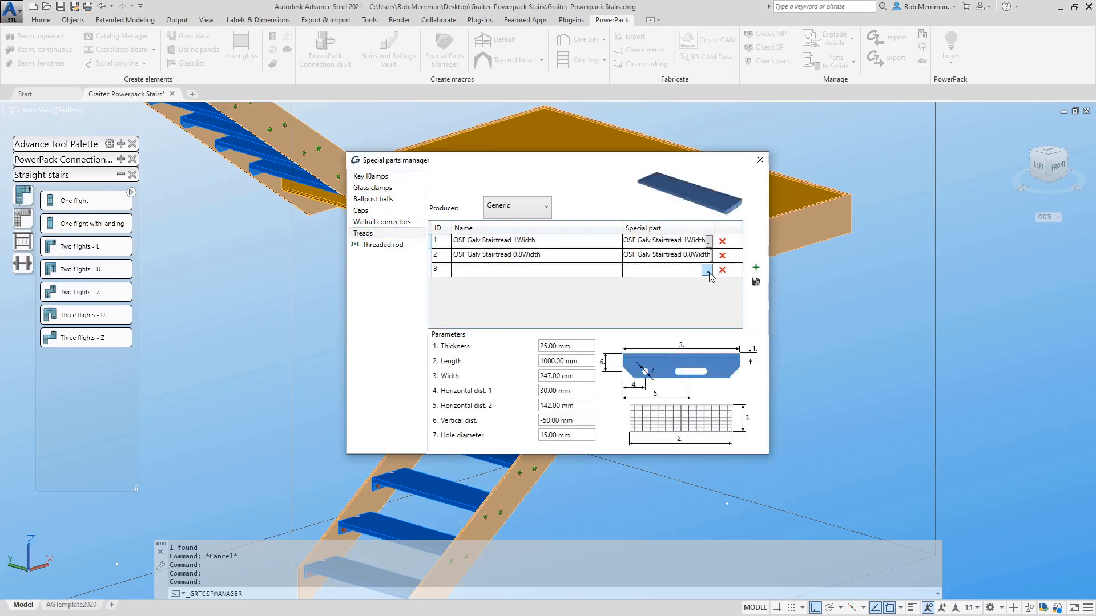
{"action": "left_click", "coordinate": [535, 270]}
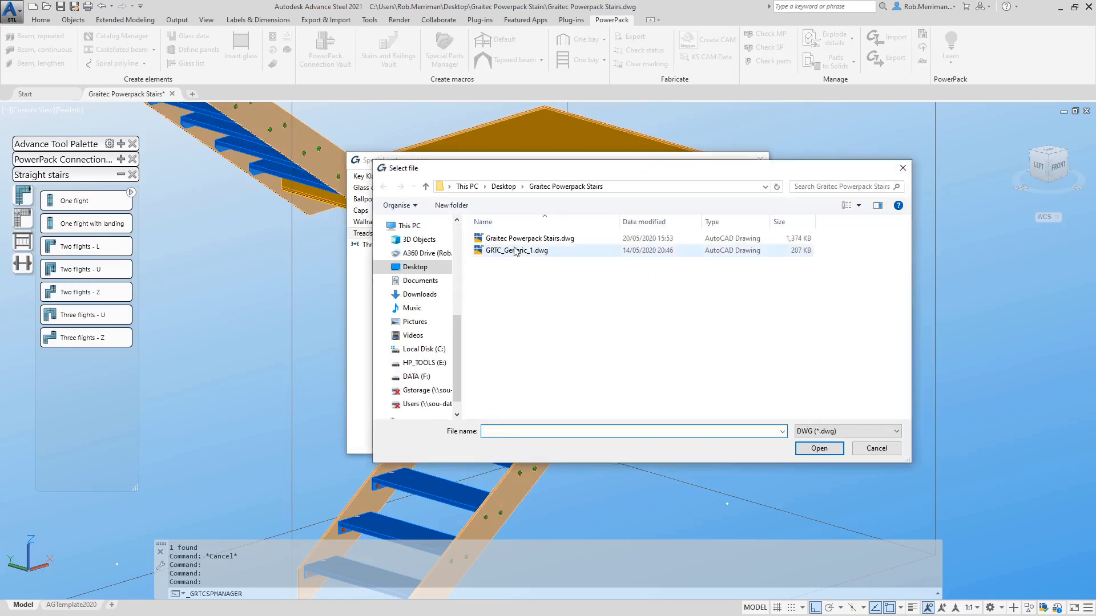
{"action": "left_click", "coordinate": [876, 448]}
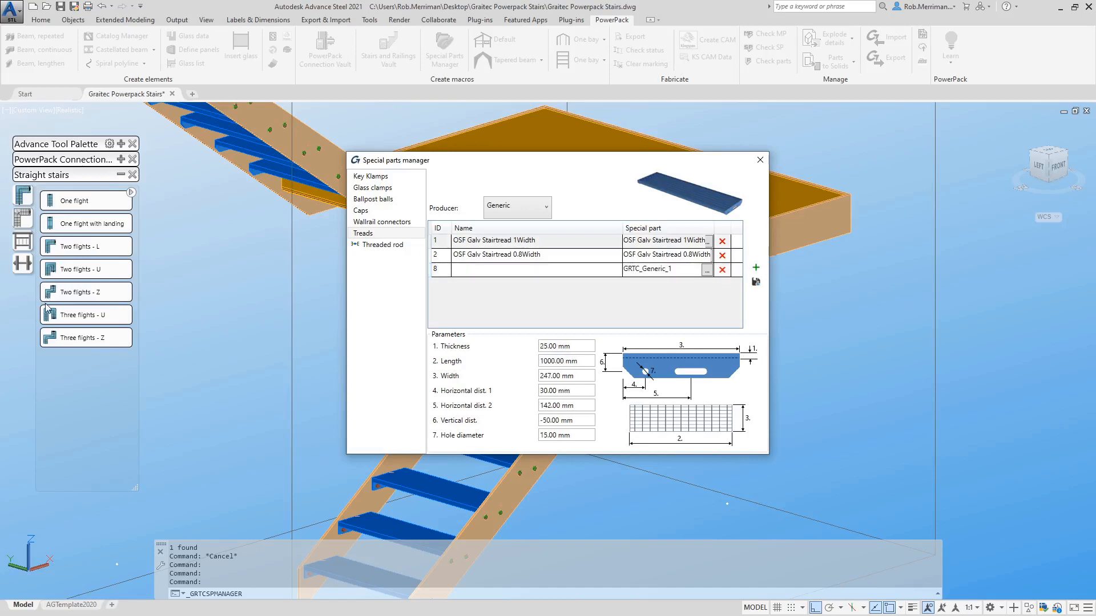
{"action": "mouse_move", "coordinate": [400, 309]}
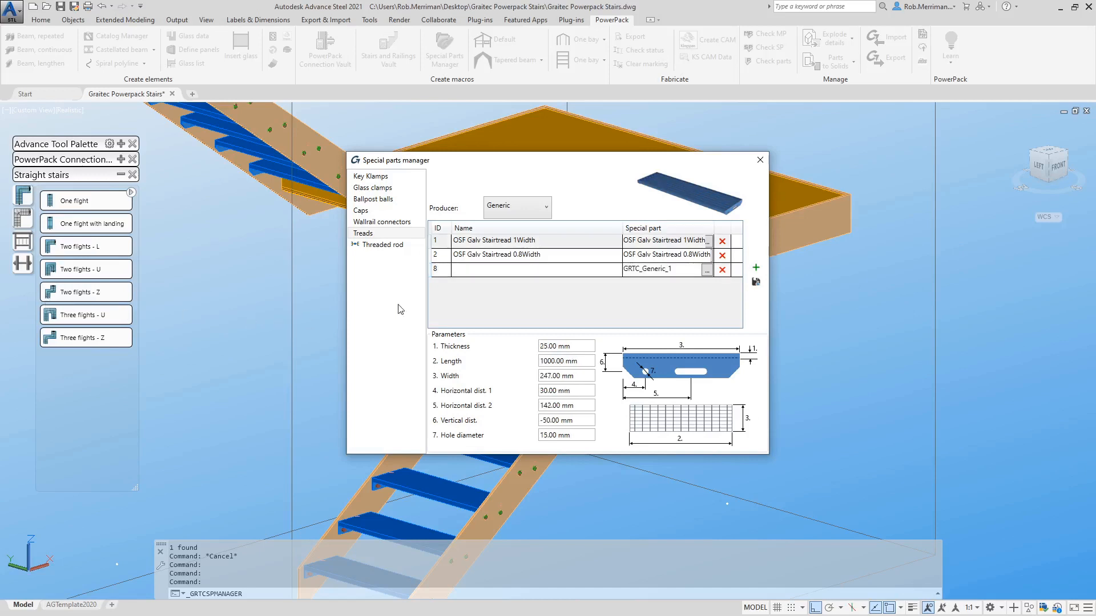
Step: Name the new tread row 'Graitec Generic 260x1000' and move on to its Thickness field
{"action": "left_click", "coordinate": [536, 270]}
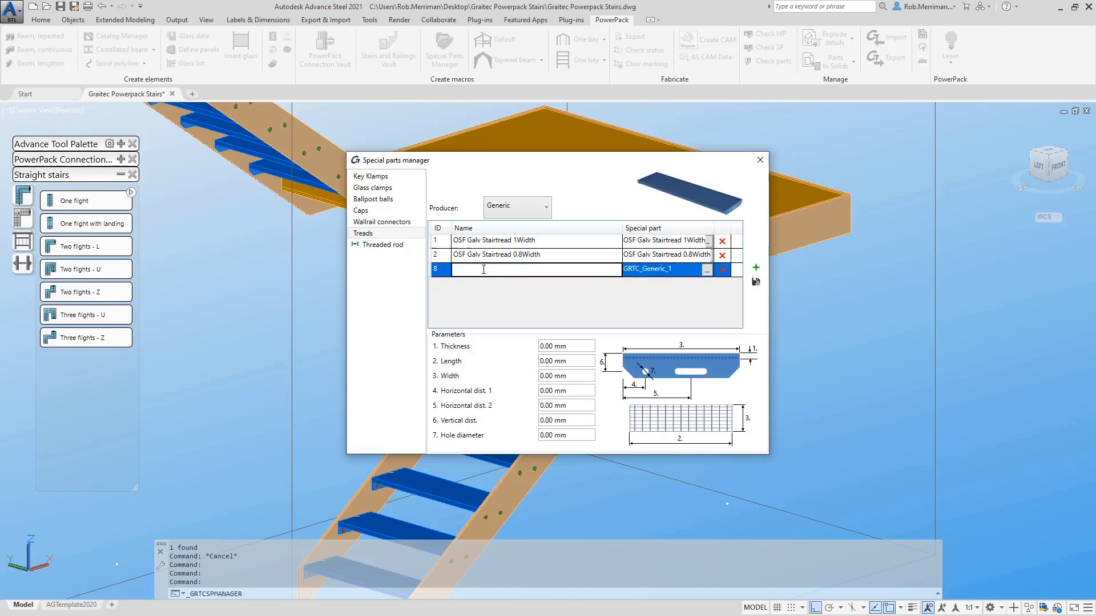
{"action": "type", "text": "Graitec"}
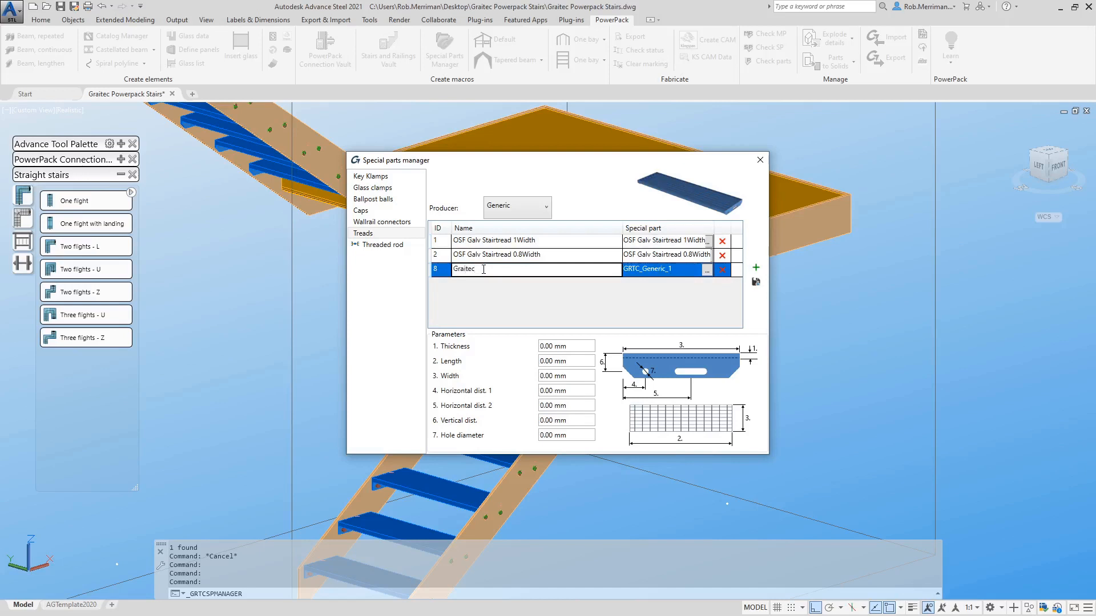
{"action": "type", "text": "Generic"}
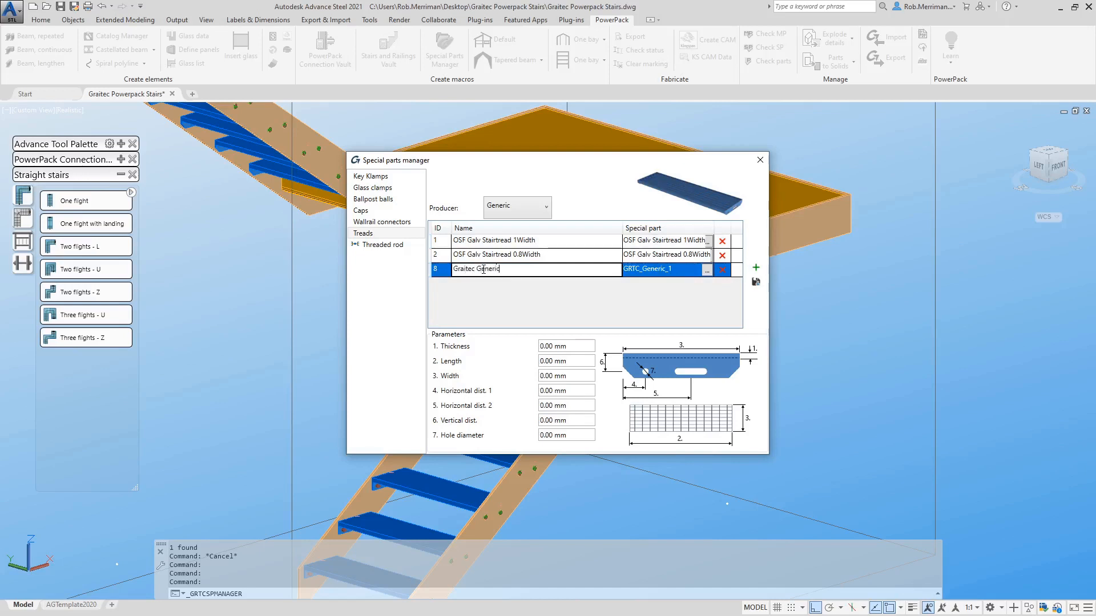
{"action": "type", "text": "260x1000"}
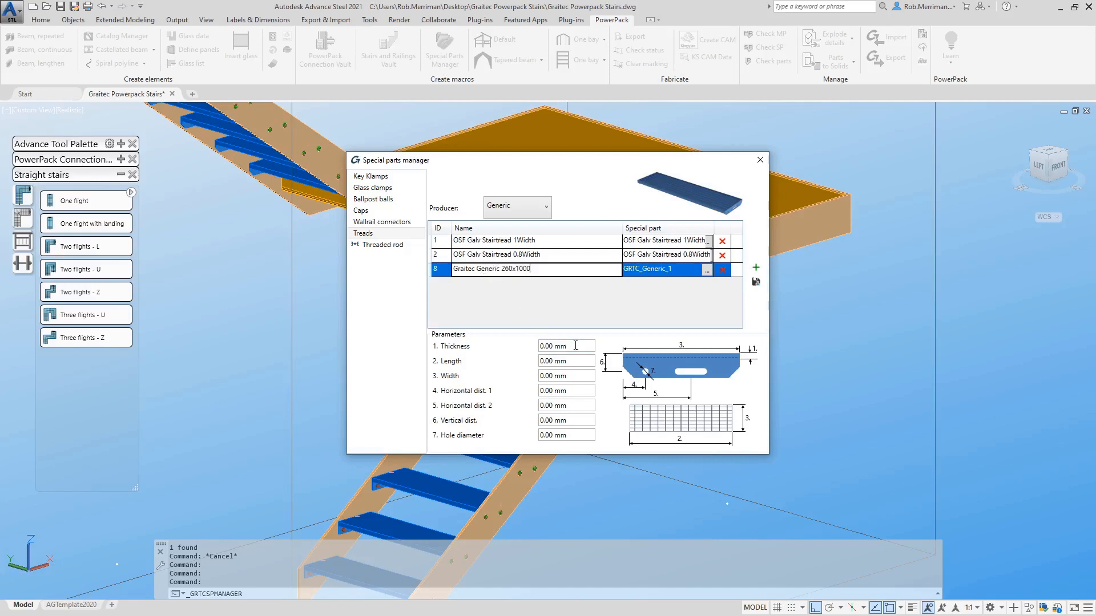
{"action": "left_click", "coordinate": [566, 346]}
{"action": "type", "text": "30"}
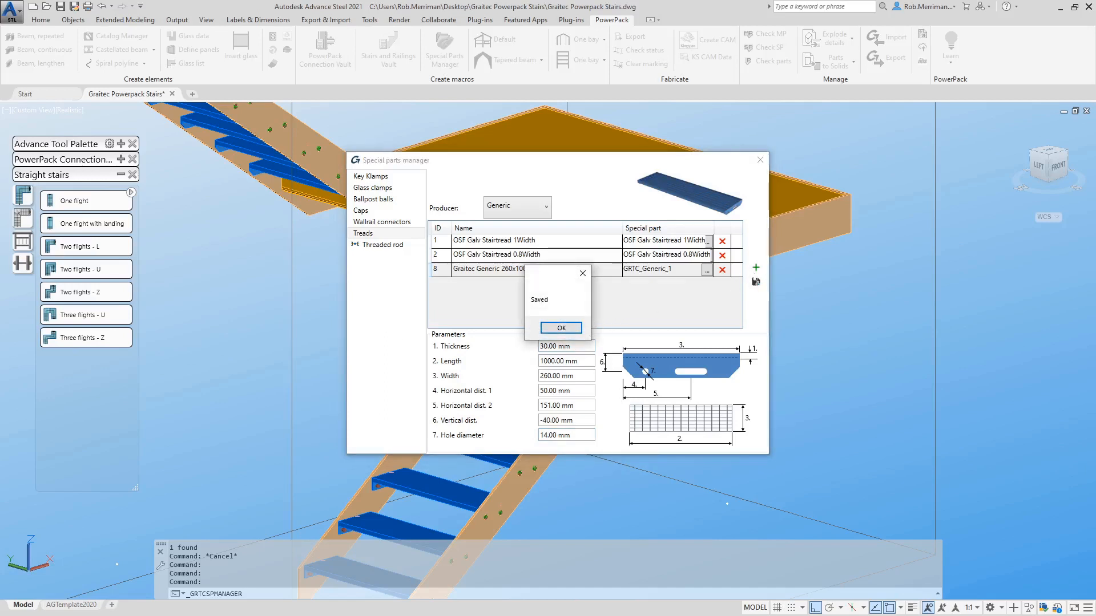
Step: Dismiss the save confirmation, leaving the tread saved with thickness 30, length 1000, width 260
{"action": "left_click", "coordinate": [561, 328]}
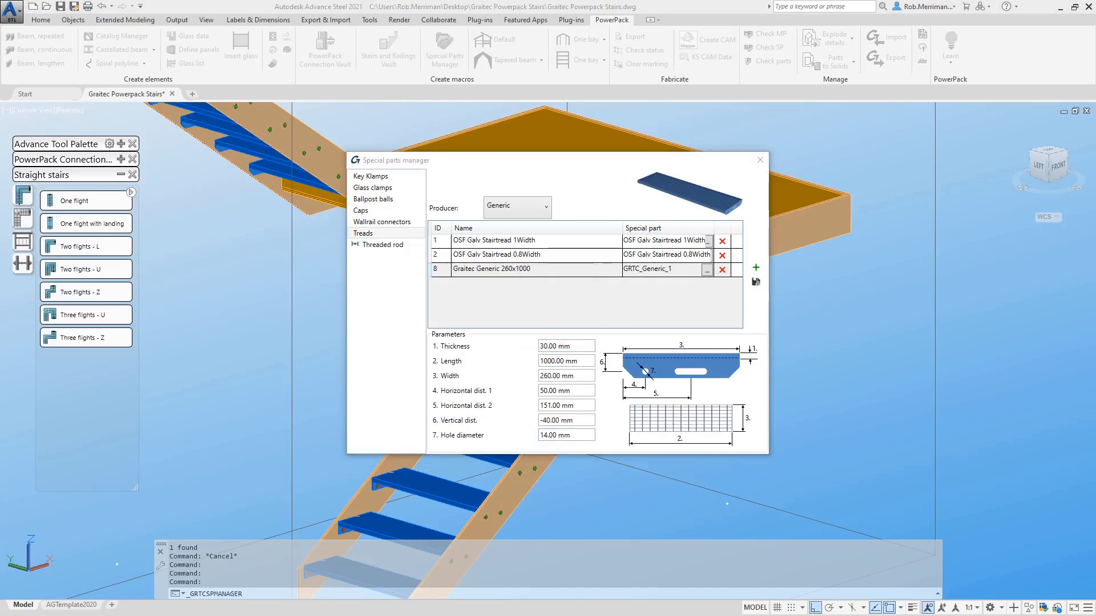